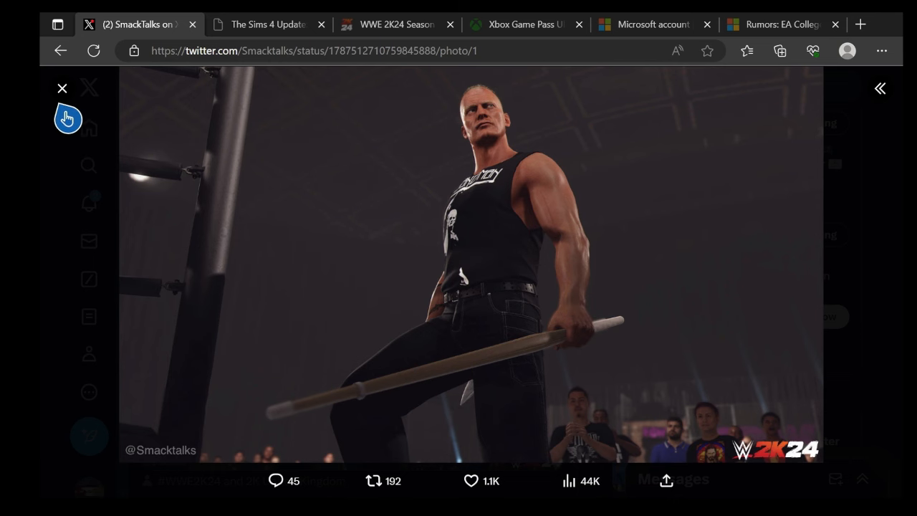
Close the Sandman photo viewer and scroll to replies about patches, briefcases and entrance edits.
{"action": "left_click", "coordinate": [62, 87]}
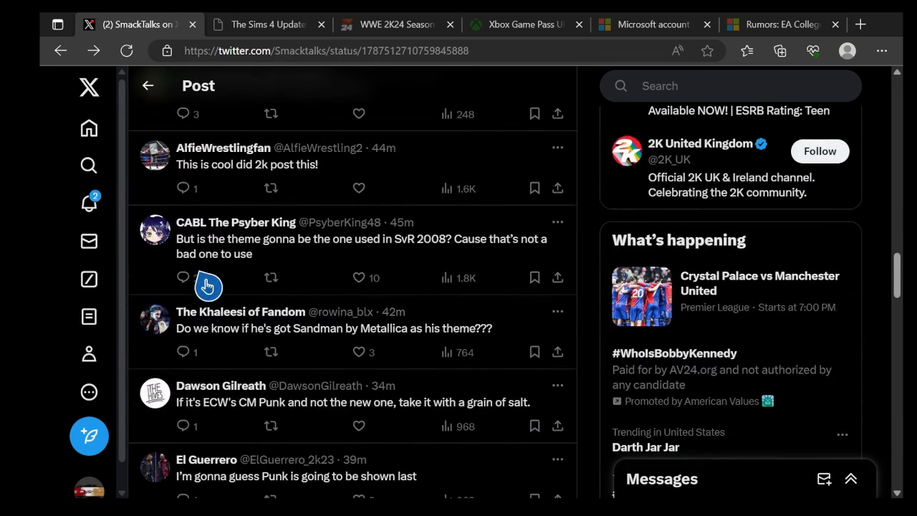
{"action": "scroll", "scroll_direction": "down", "scroll_amount": 3}
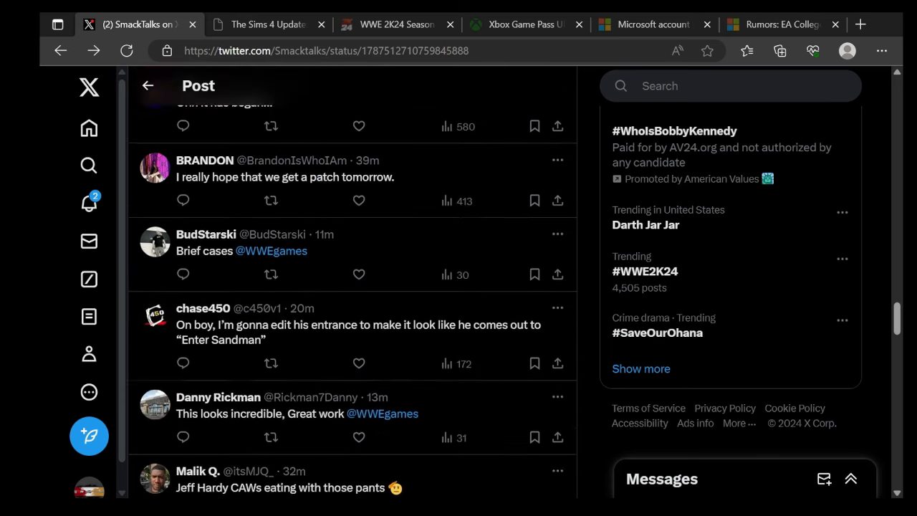